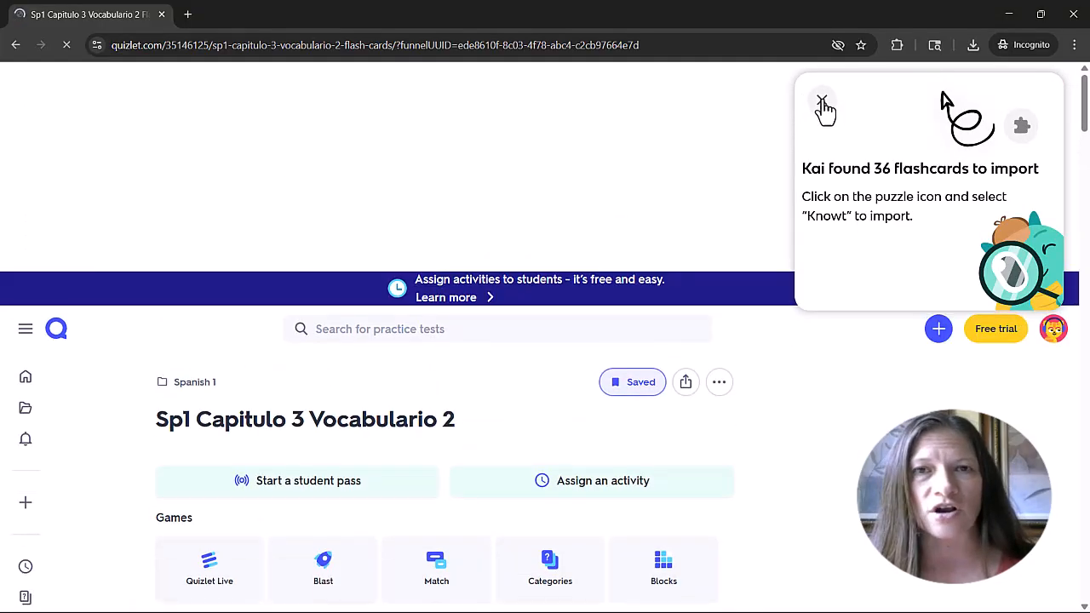
Step: Dismiss the Kai tip and use the Knowt extension to open the 36 Quizlet flashcards in Knowt
left_click(821, 98)
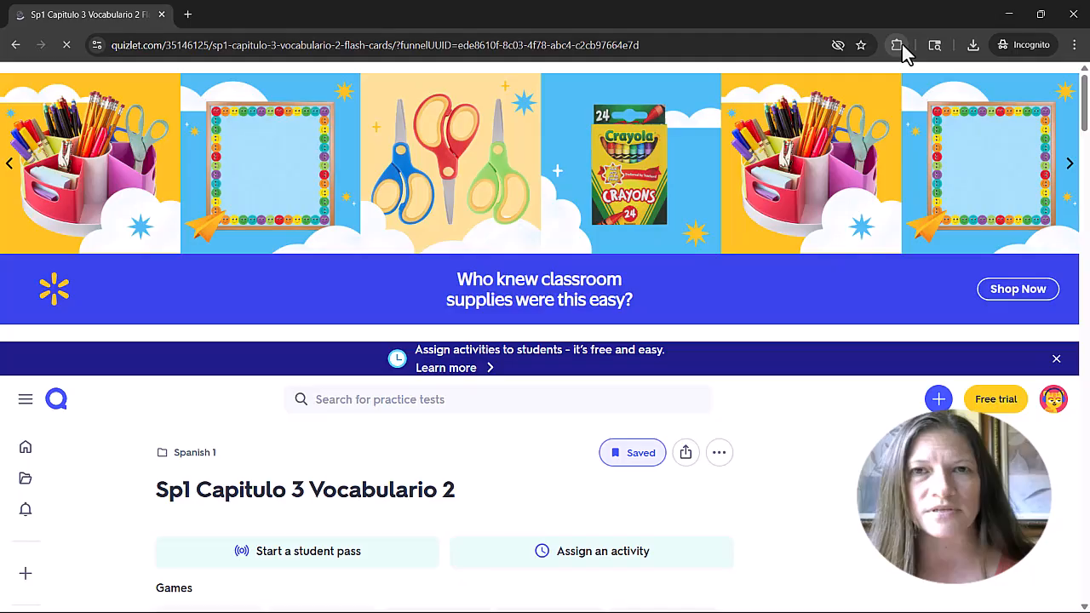
left_click(896, 45)
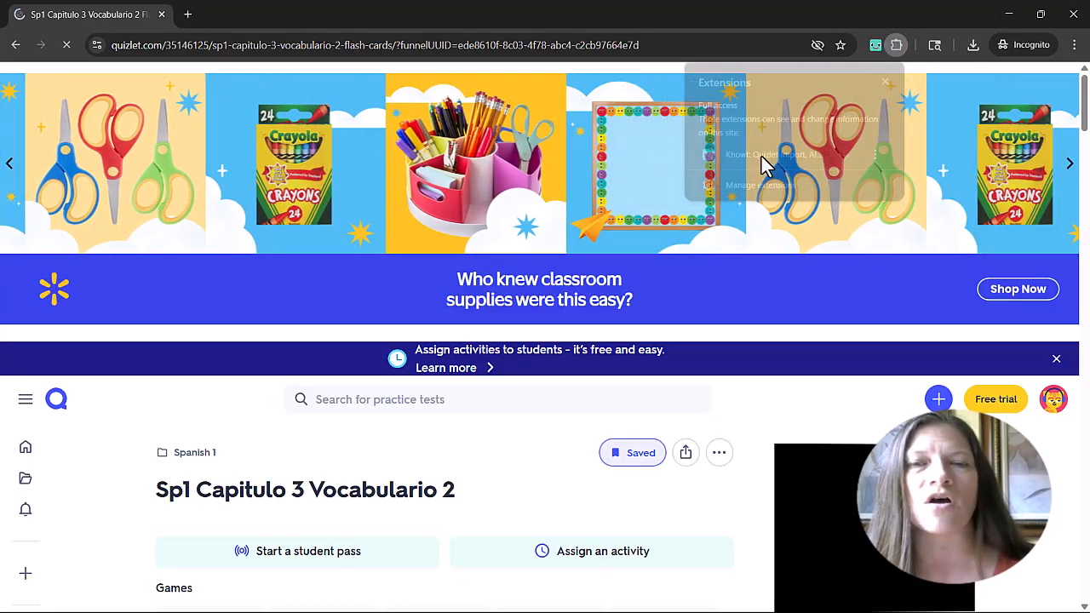
left_click(871, 45)
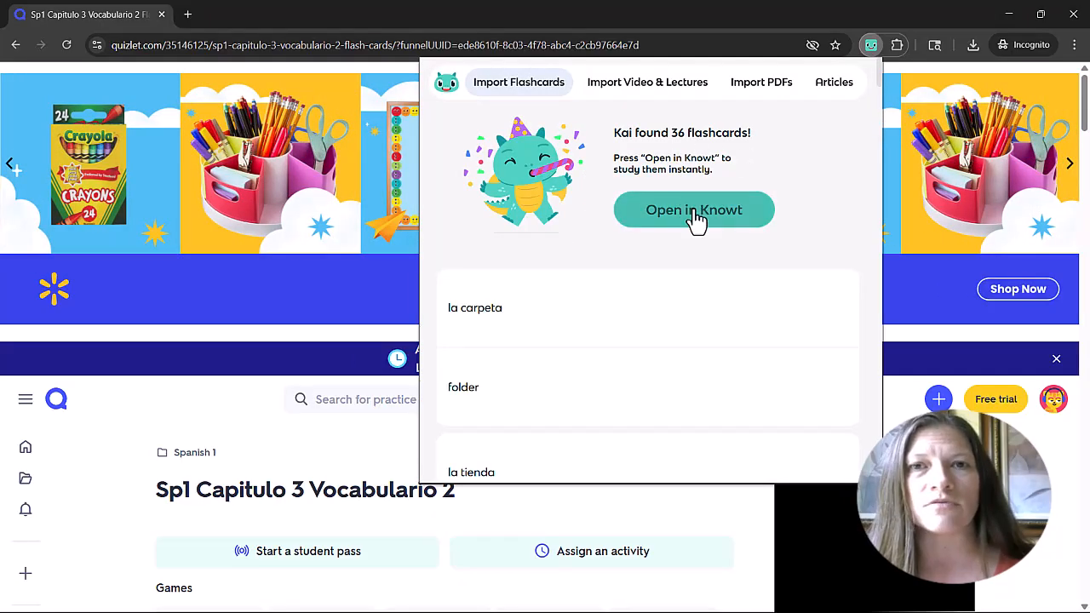
left_click(693, 210)
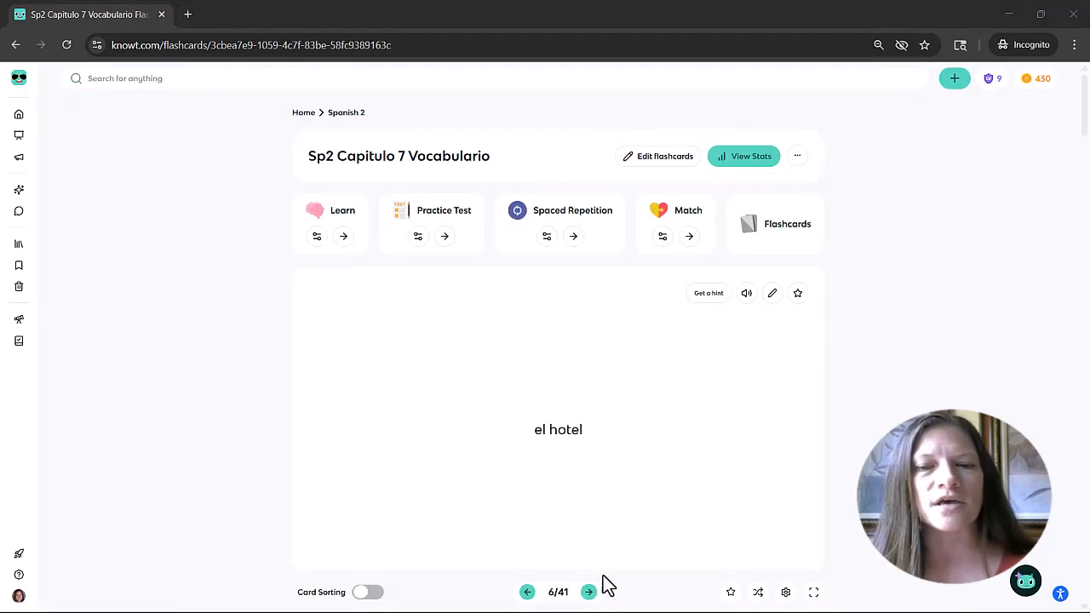
Step: Browse the Spanish flashcards, flipping a card to its meaning and back
left_click(587, 591)
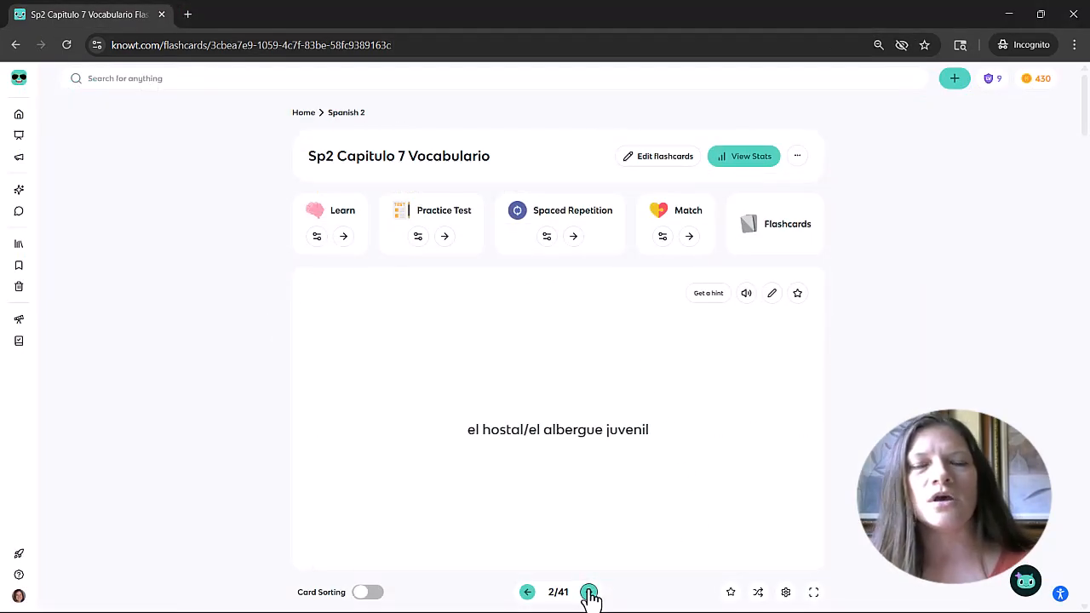
left_click(589, 591)
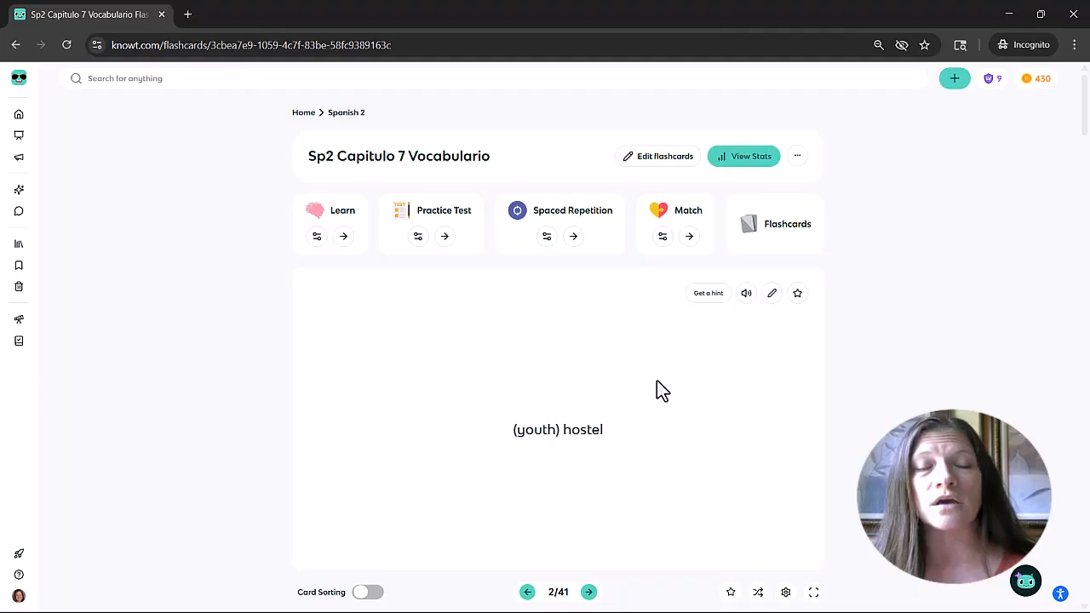
left_click(558, 425)
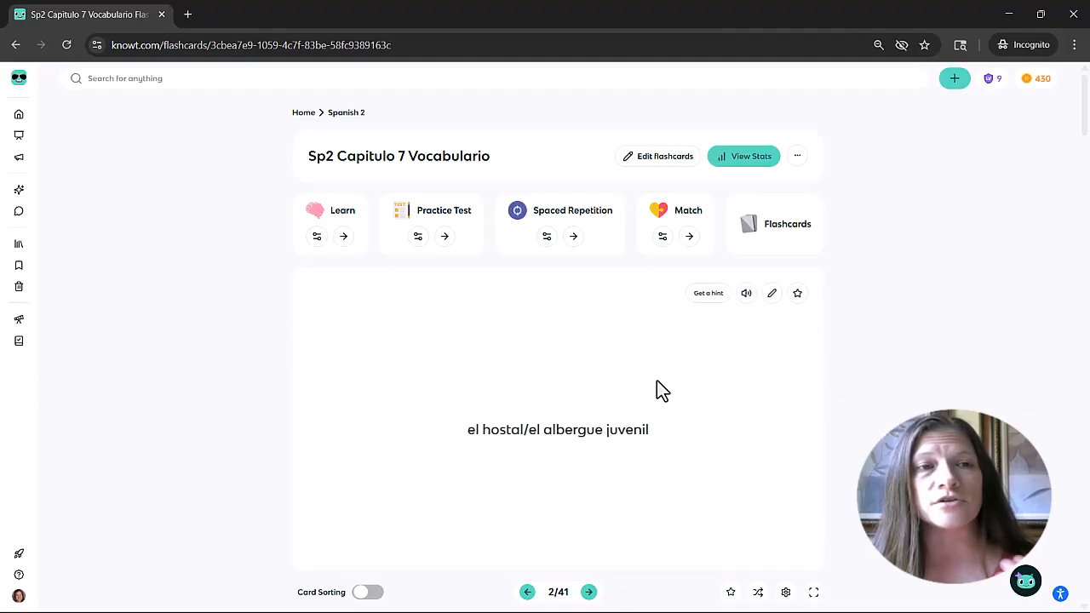
mouse_move(619, 403)
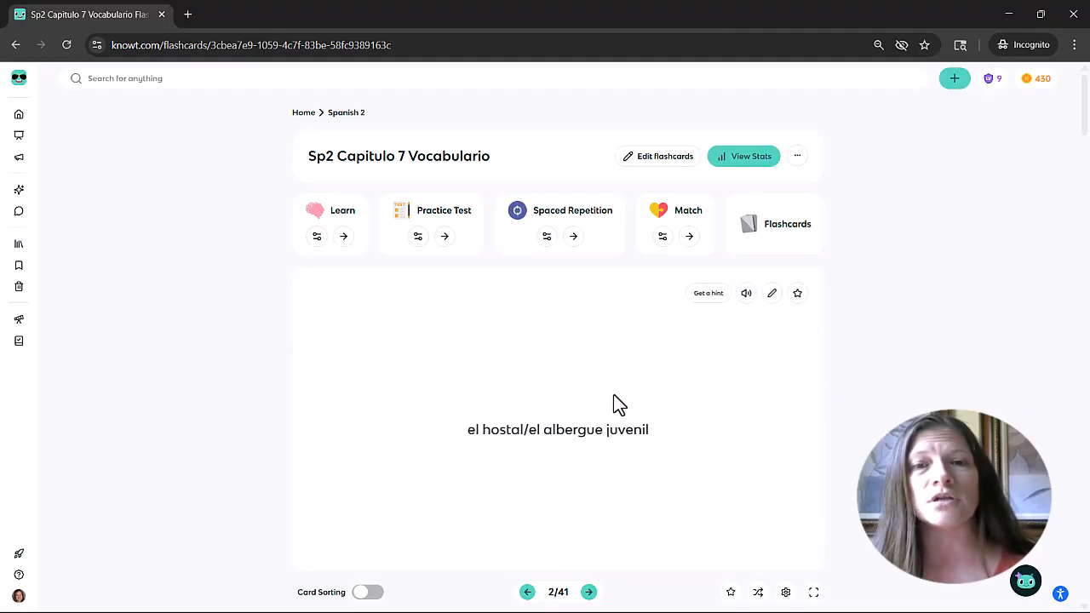
left_click(367, 592)
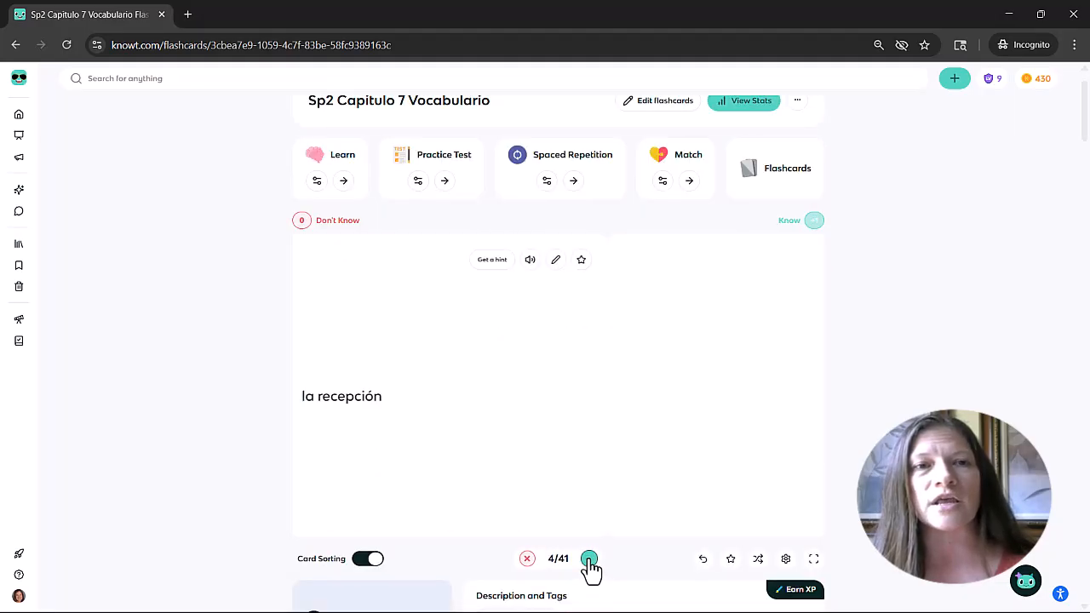
Step: Mark la recepción, el mozo and la manta/la frazada as known until the 37-known summary
left_click(589, 559)
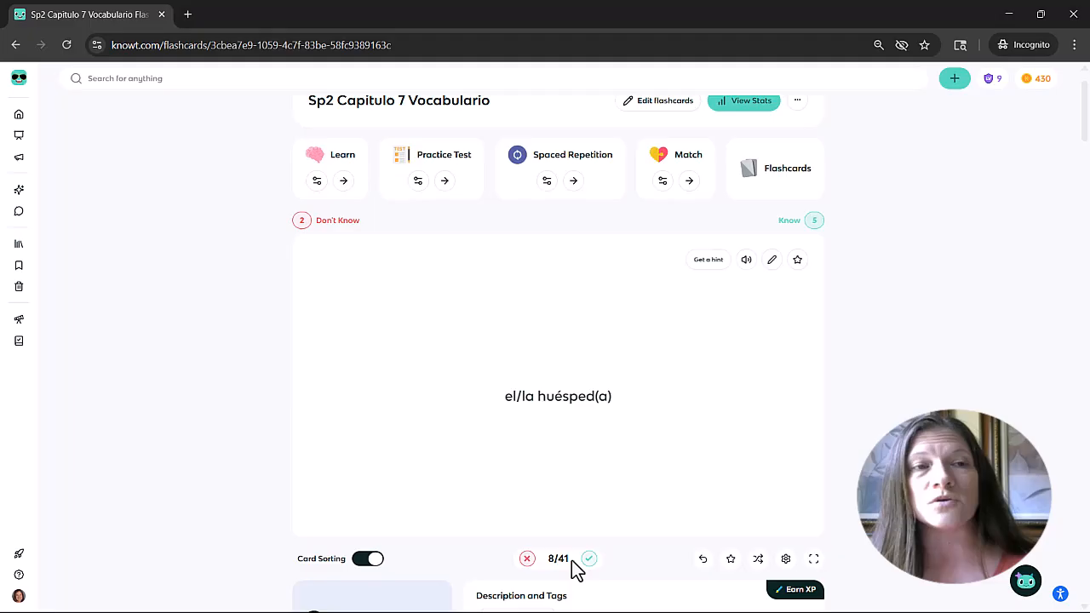
left_click(527, 559)
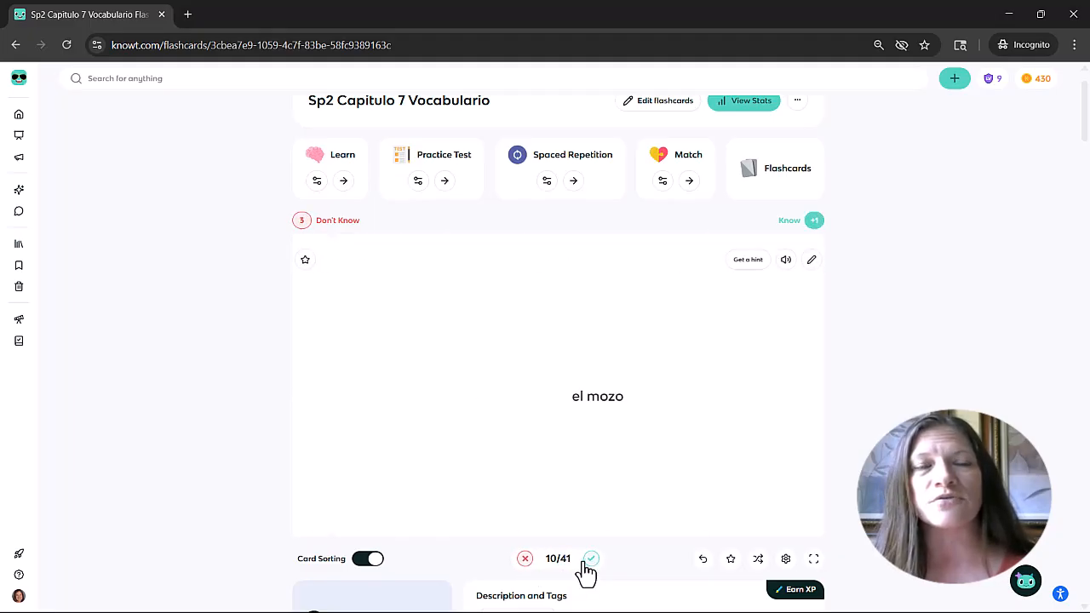
left_click(591, 559)
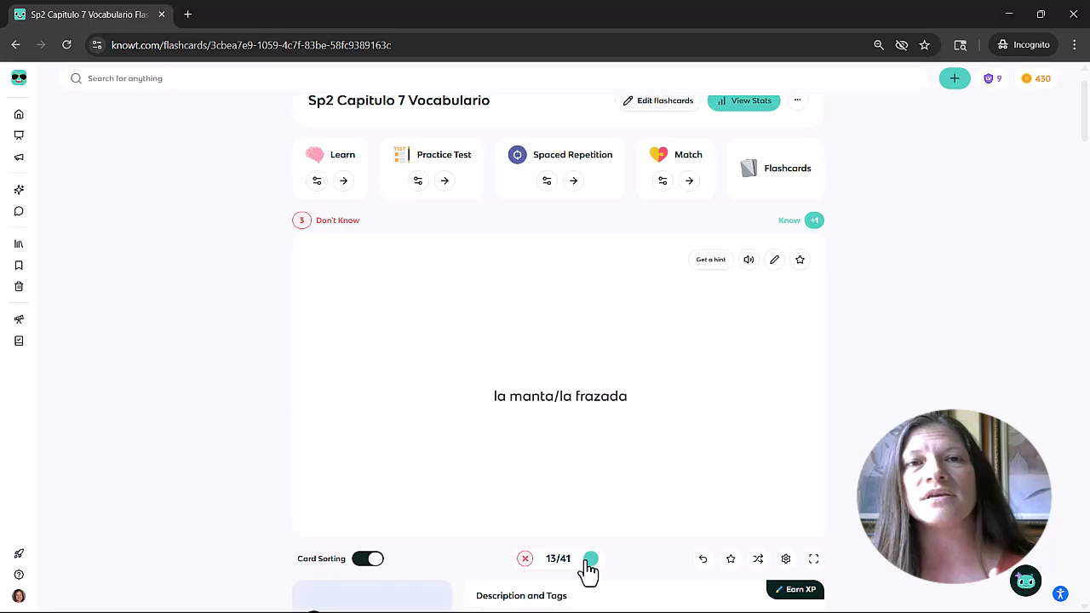
left_click(591, 558)
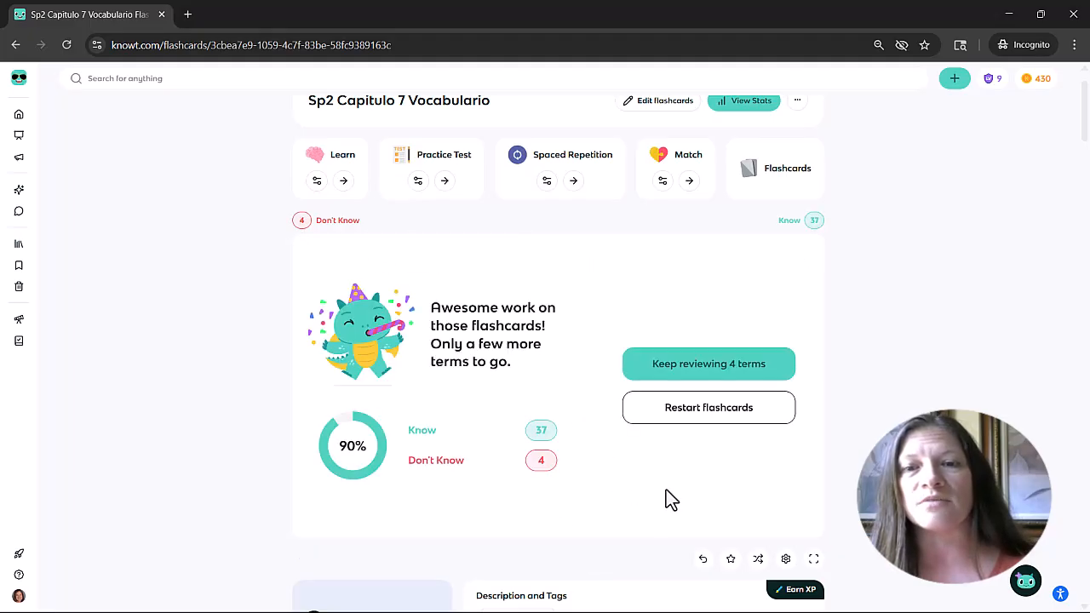
mouse_move(737, 375)
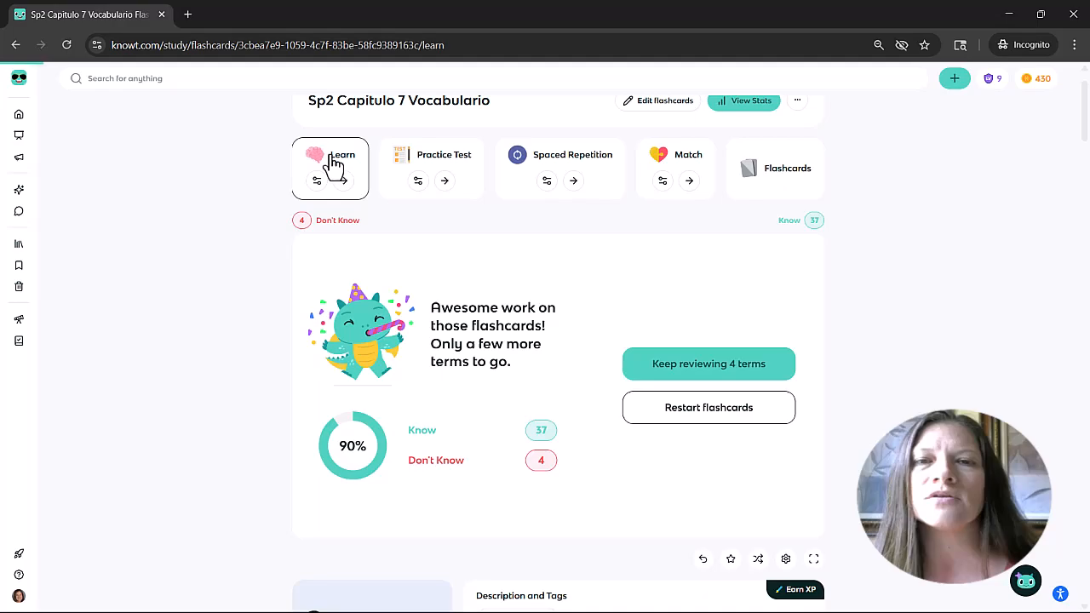
Step: Start Learn Mode and look over its study settings
left_click(707, 364)
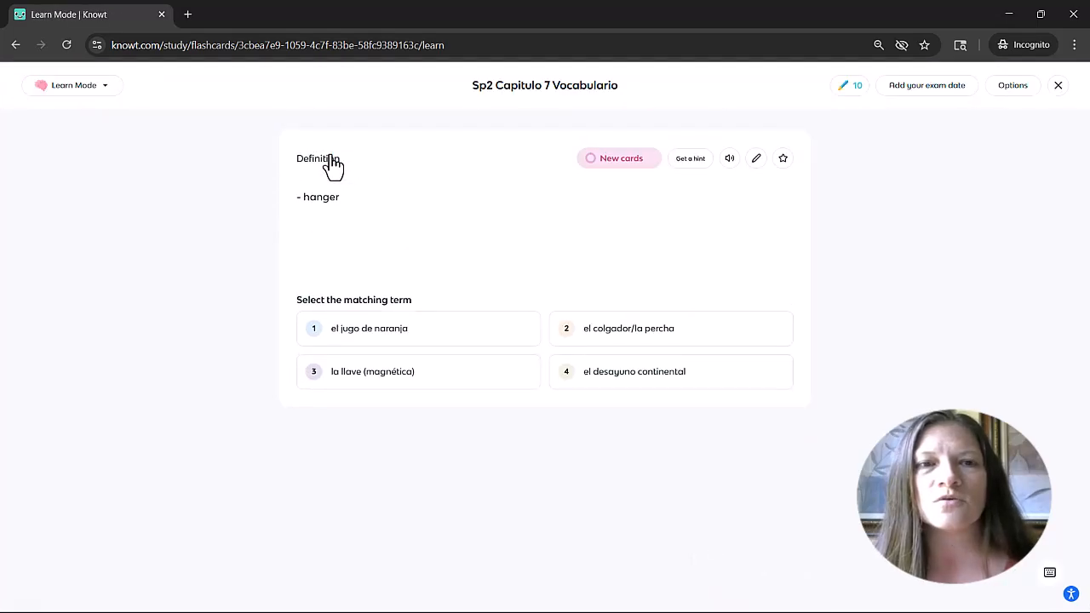
mouse_move(1013, 85)
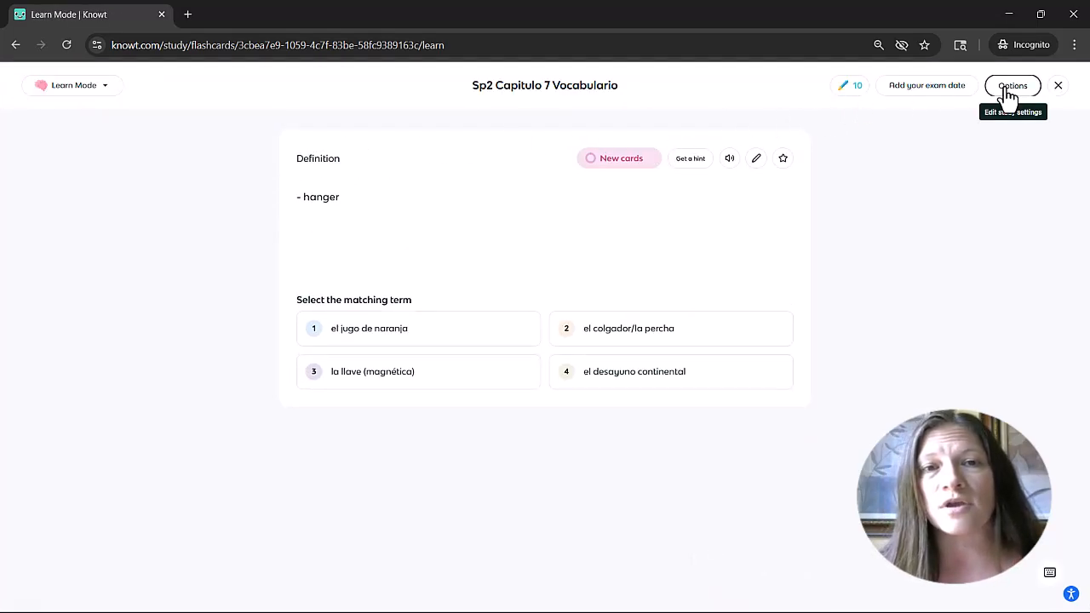
left_click(1012, 85)
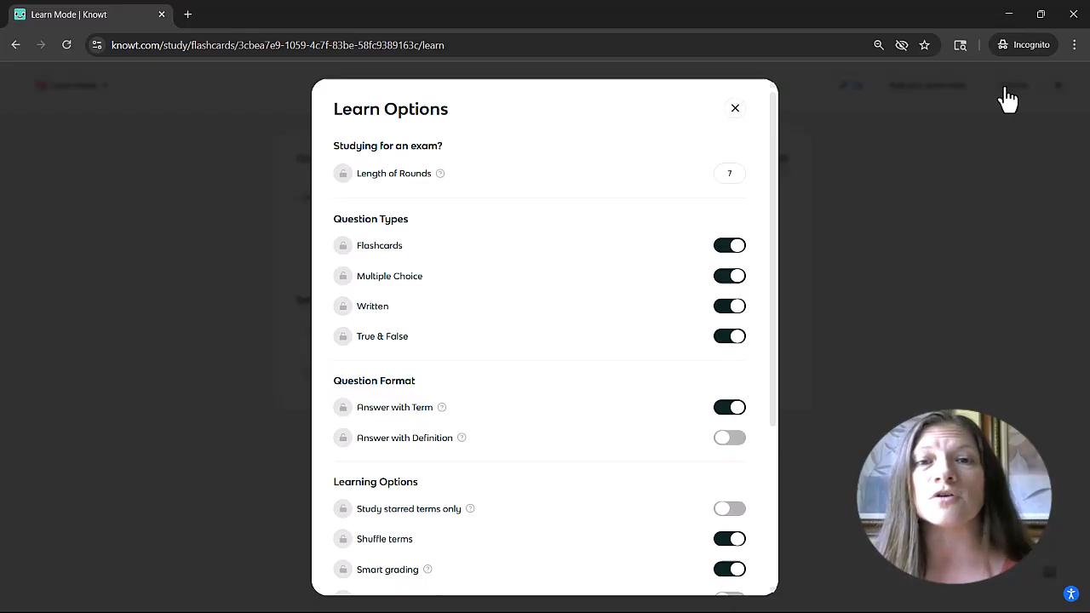
mouse_move(734, 108)
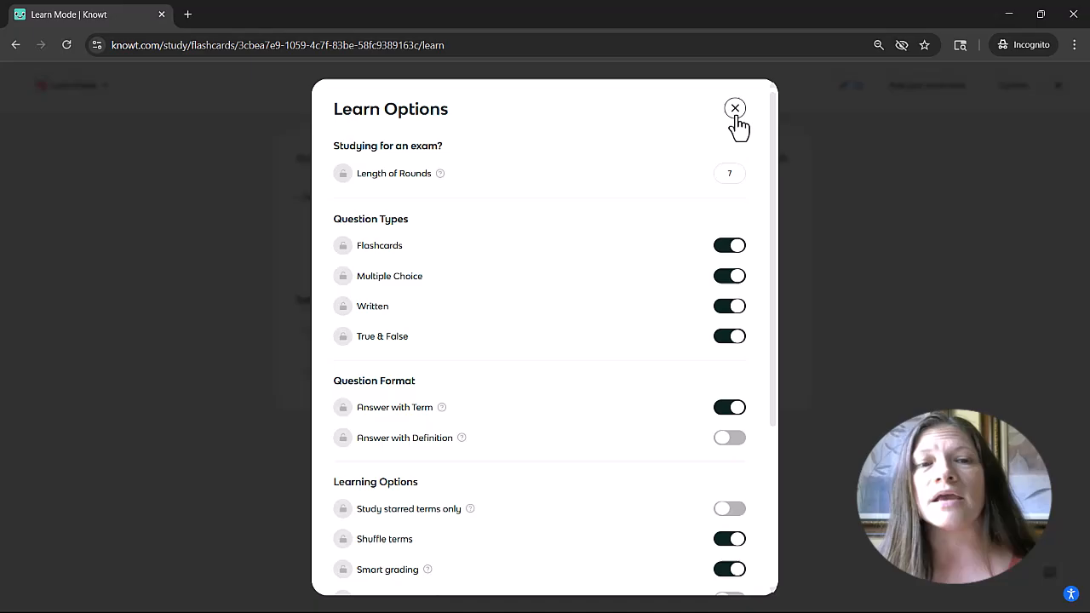
left_click(734, 108)
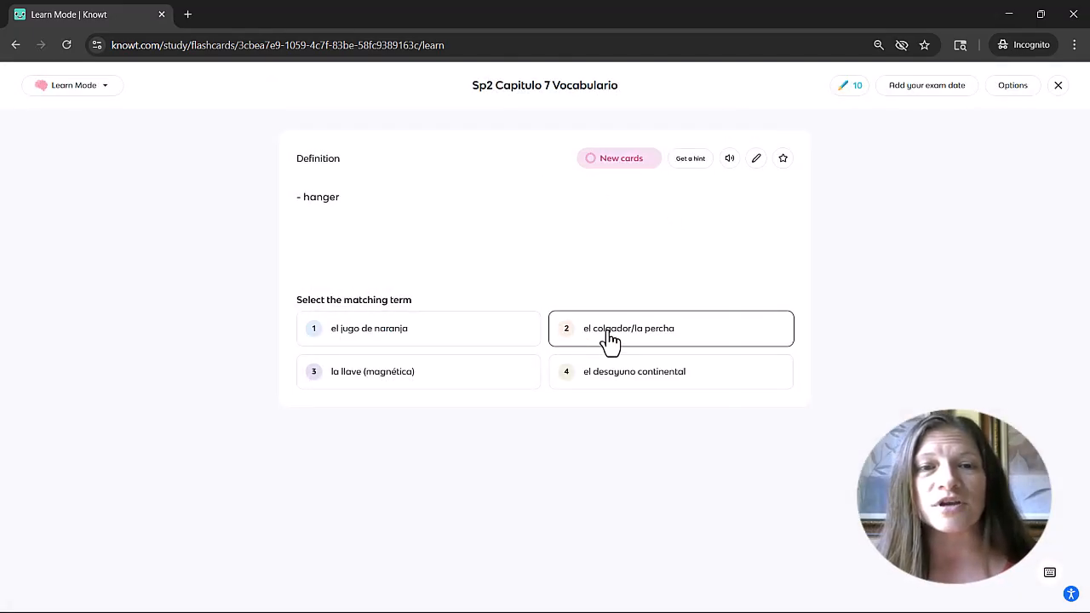
Step: Answer the hanger and orange juice questions, then switch to Practice Test
left_click(671, 327)
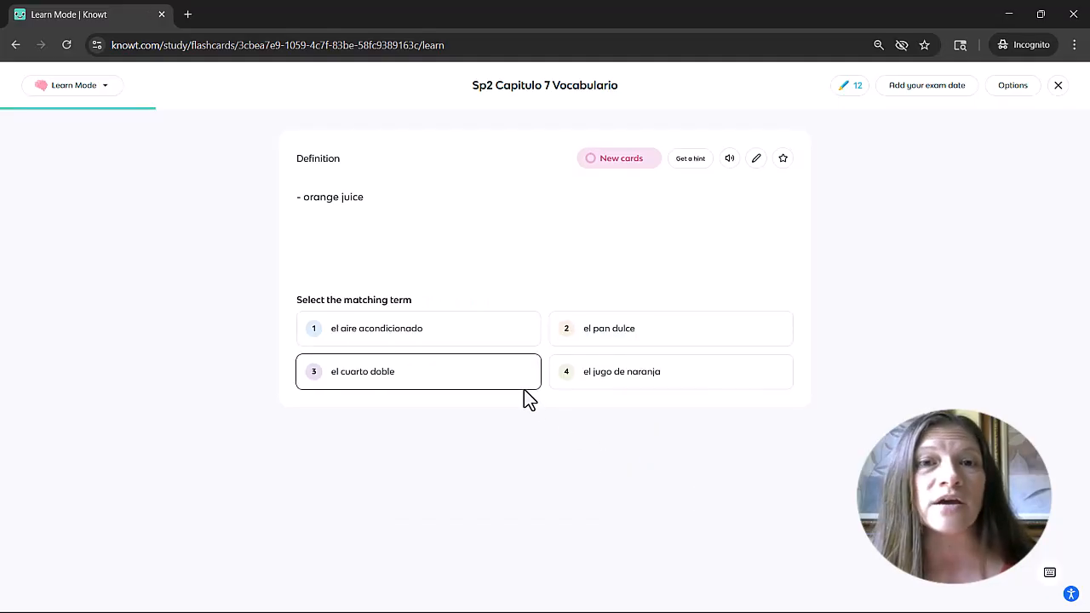
left_click(418, 371)
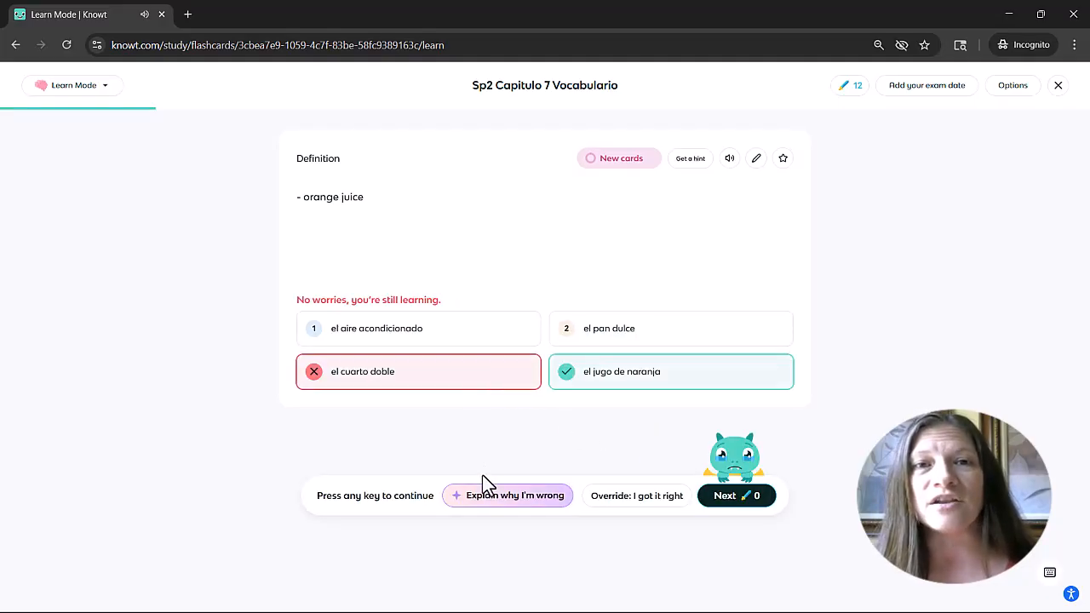
left_click(515, 494)
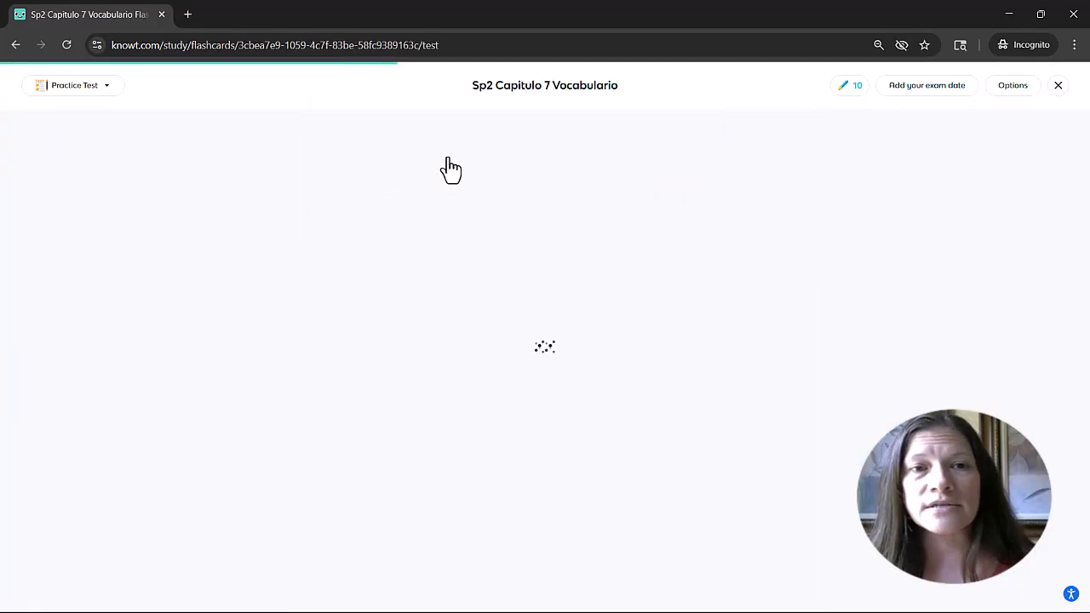
Step: Check practice test options and exam date without picking one, then submit for 75% (15 correct, 5 incorrect)
left_click(1012, 85)
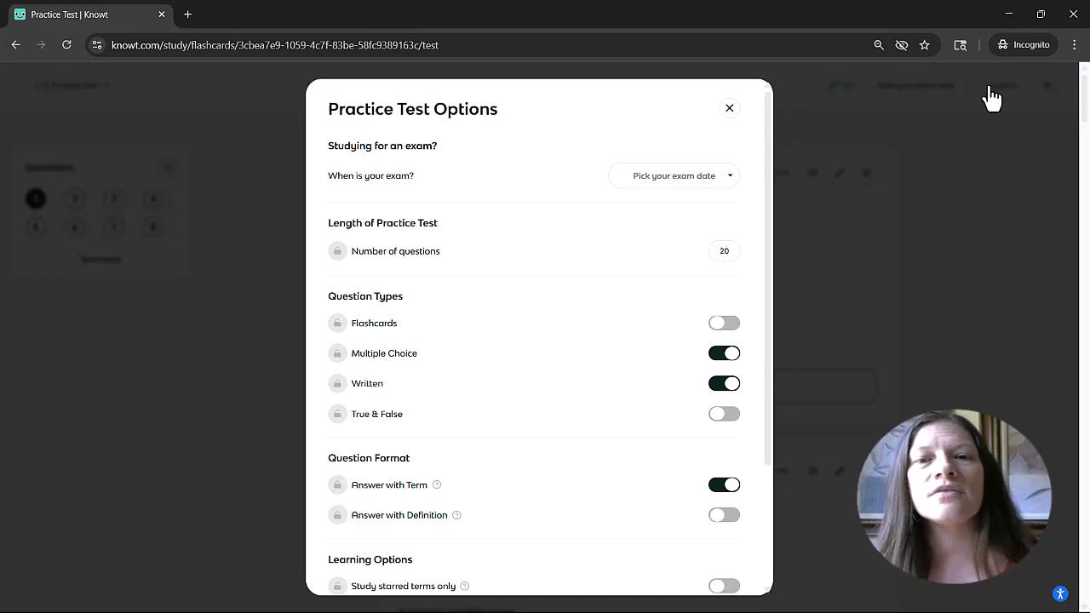
left_click(673, 175)
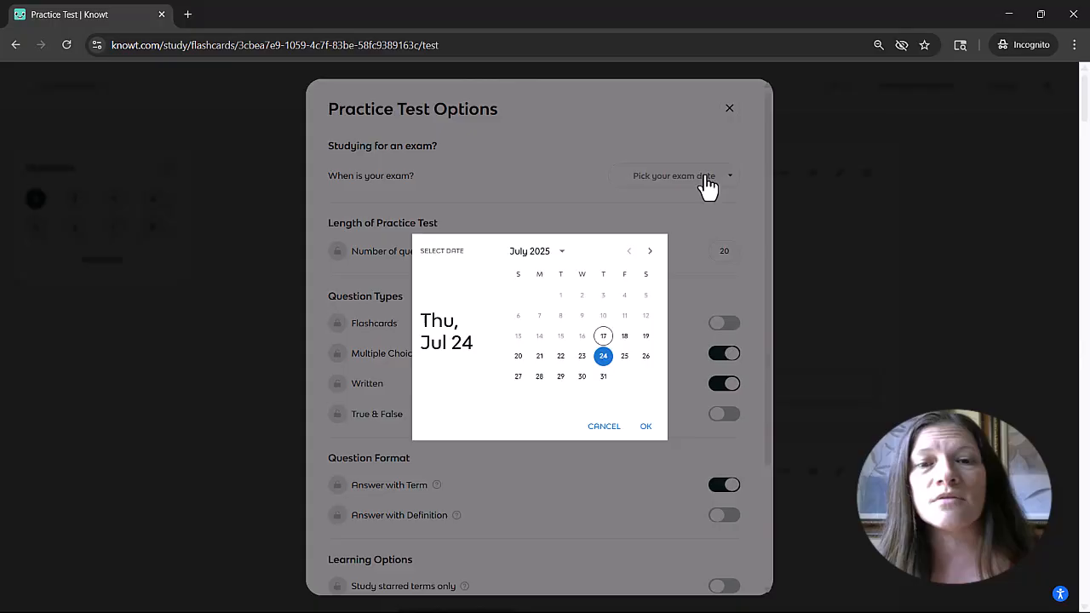
mouse_move(614, 438)
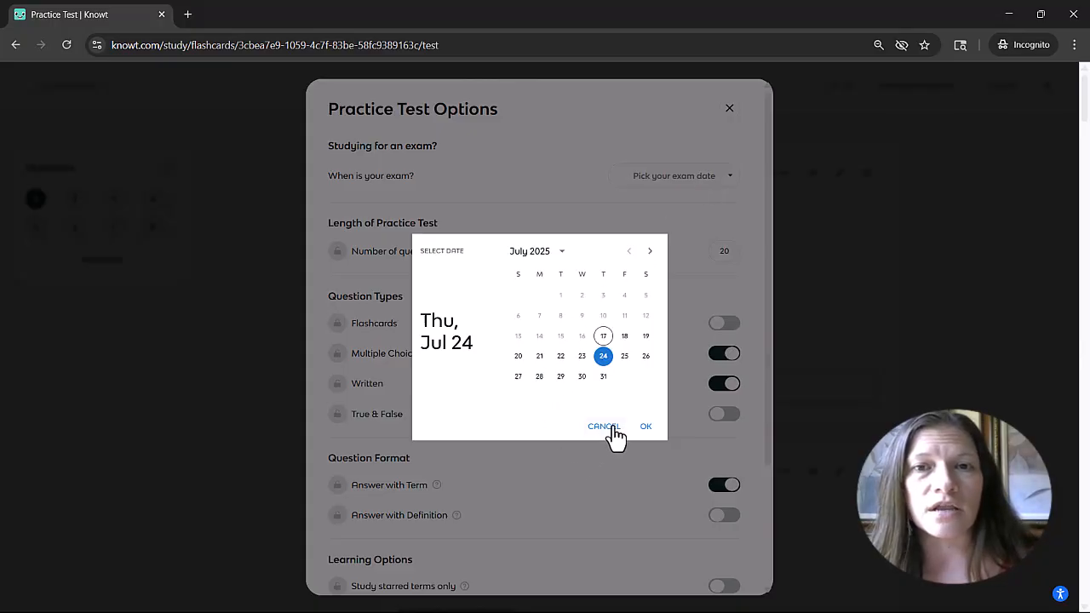
left_click(604, 426)
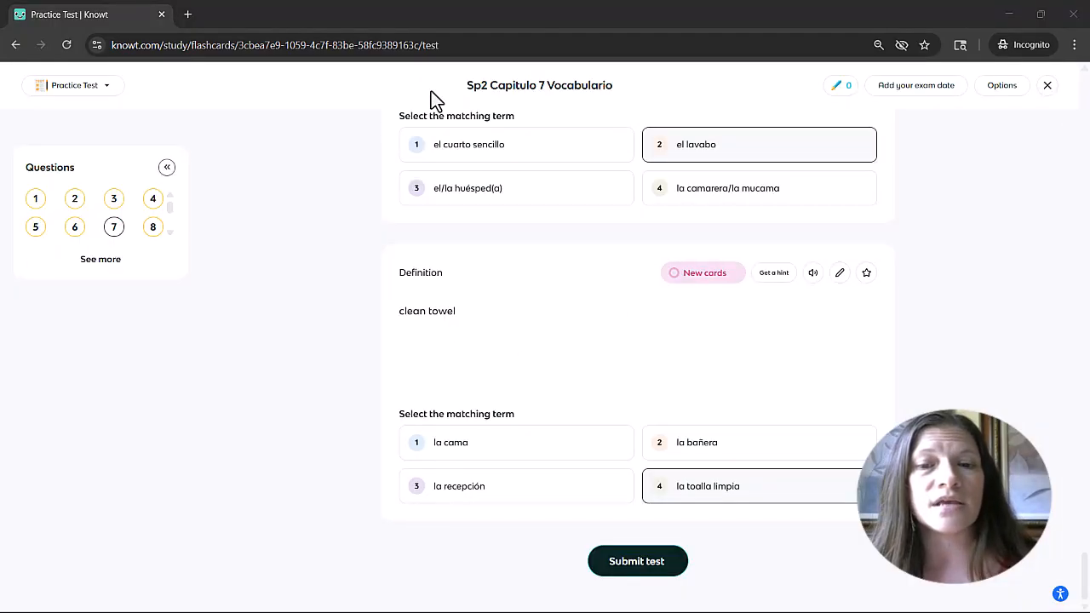
left_click(637, 561)
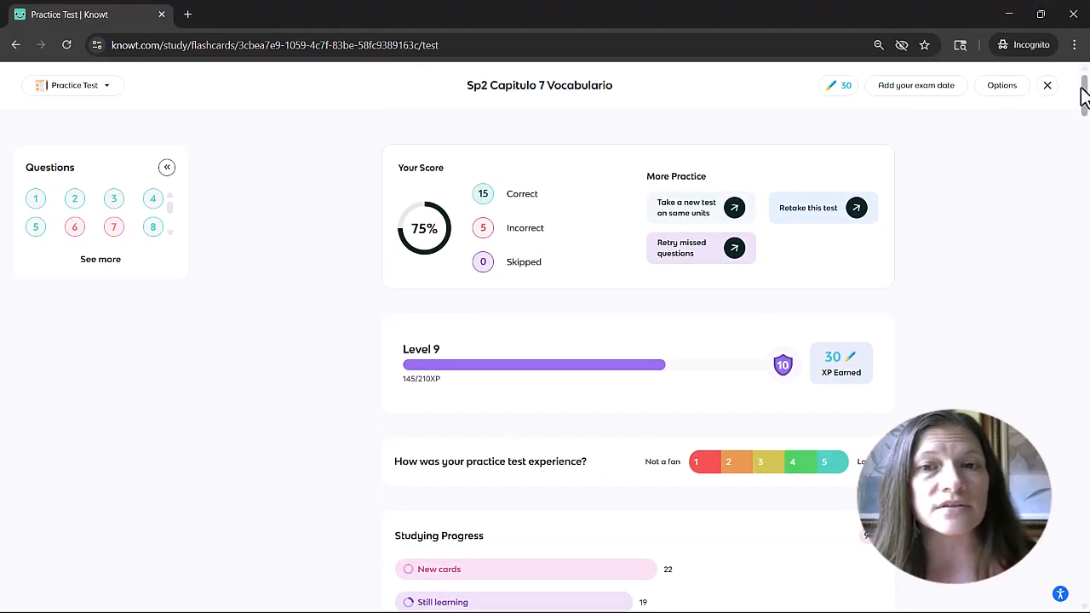
mouse_move(711, 218)
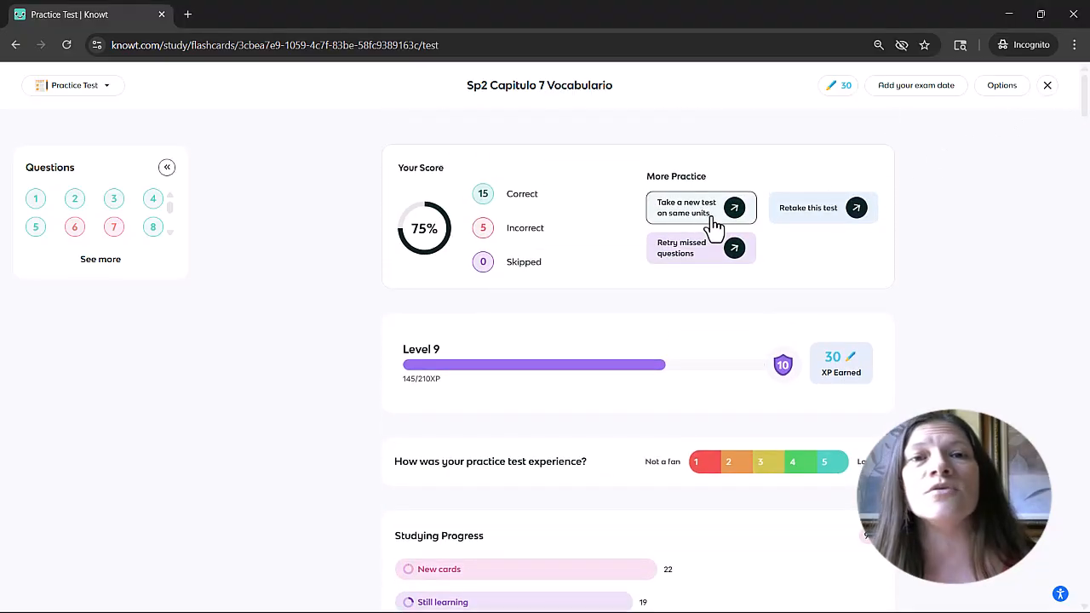
mouse_move(681, 268)
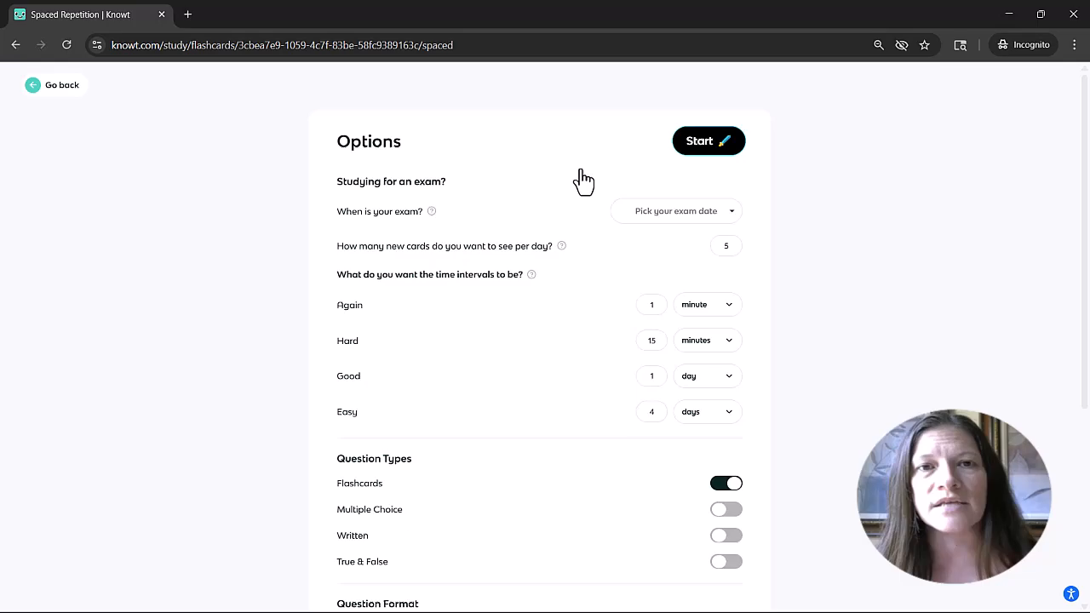
Step: Begin spaced repetition, then finish the matching game, pairing hospedarse with 'to stay (in a hotel)', in 22 seconds
left_click(707, 141)
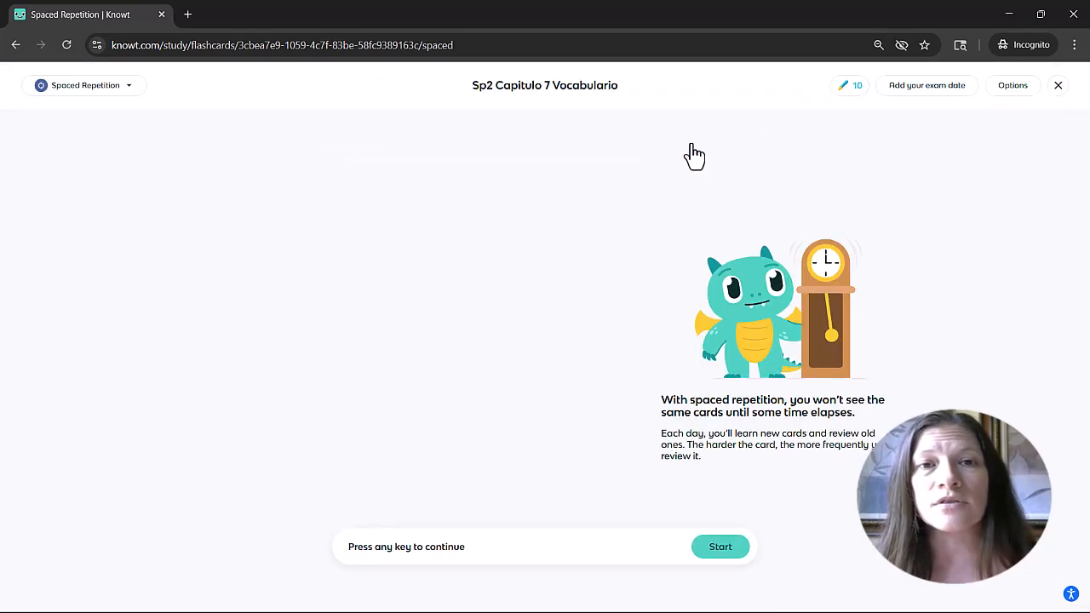
left_click(720, 546)
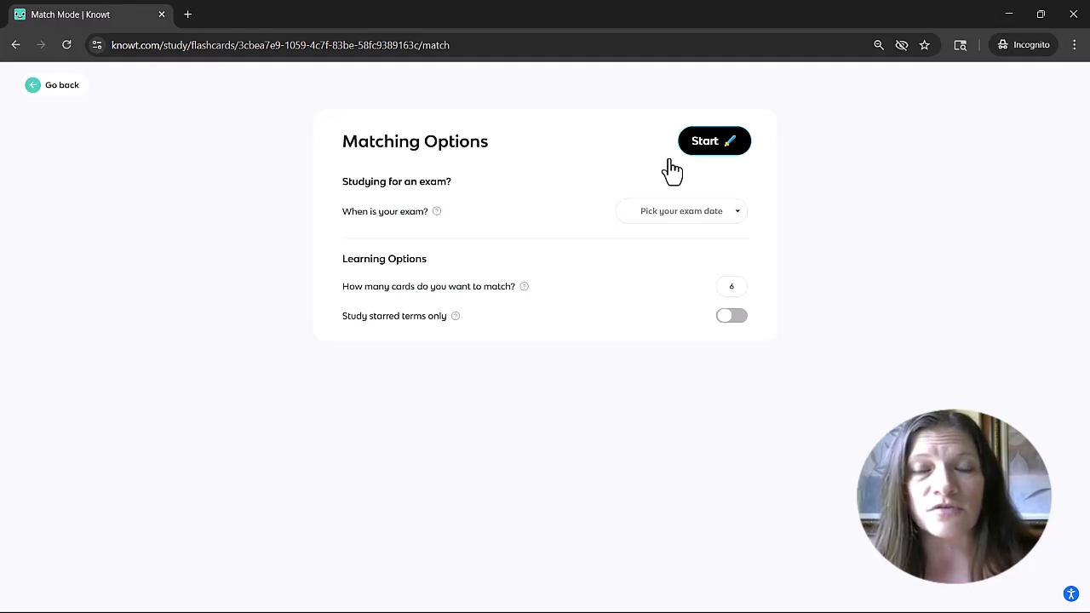
left_click(714, 140)
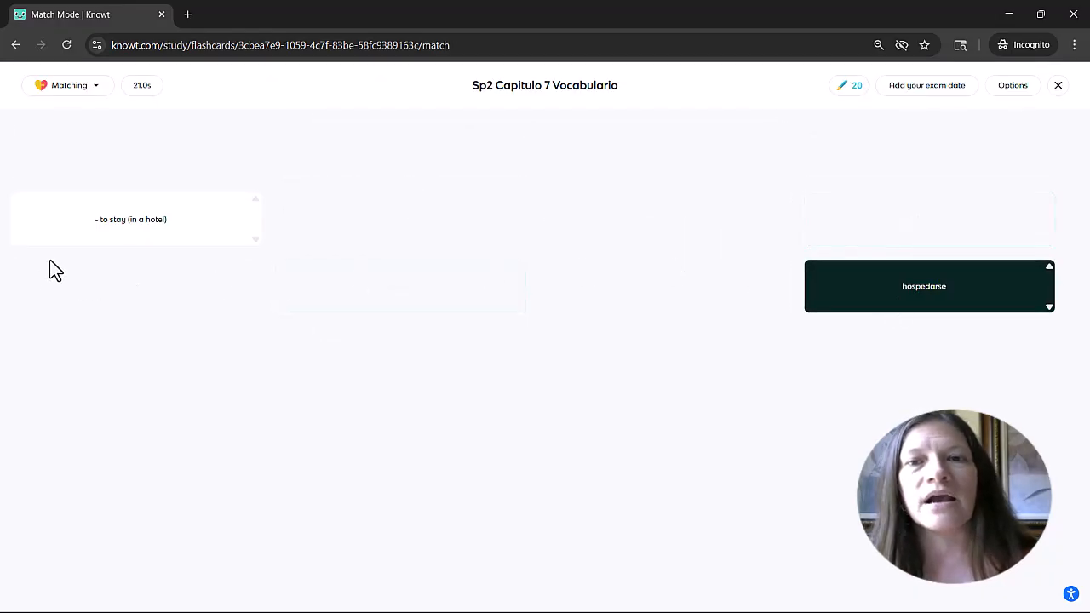
left_click(928, 285)
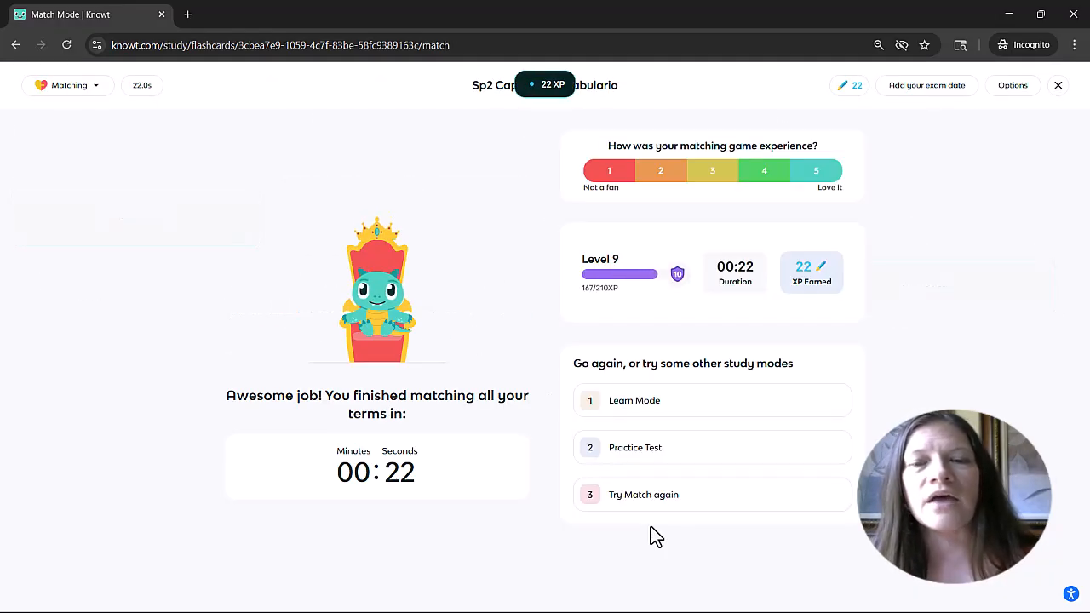
Step: Return to the Sp2 Capitulo 7 set overview and open its study mode restrictions, starting with Learn Mode
left_click(1058, 85)
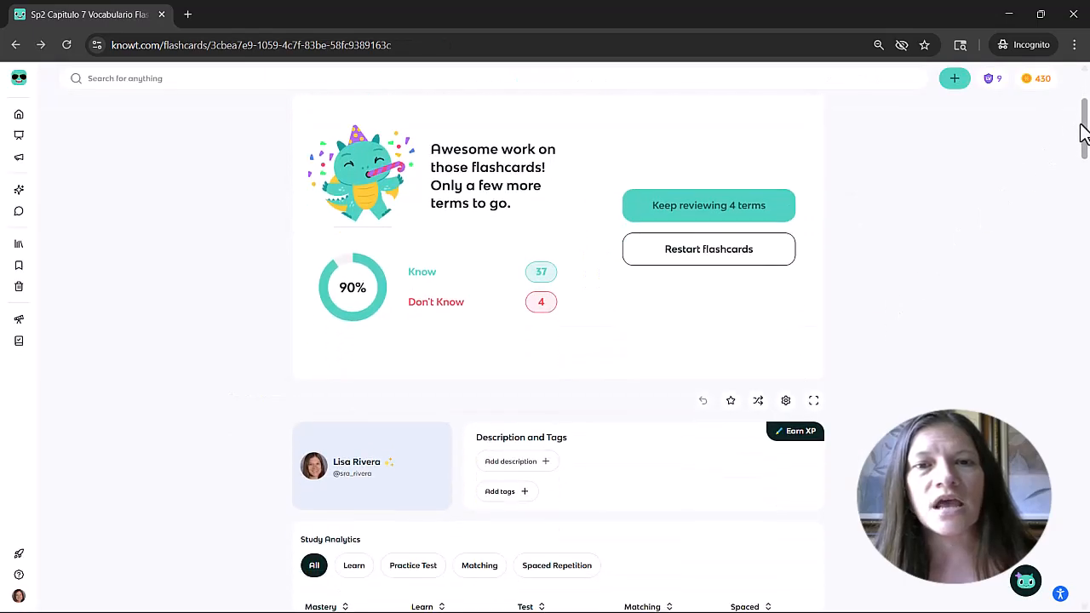
scroll("down", 3)
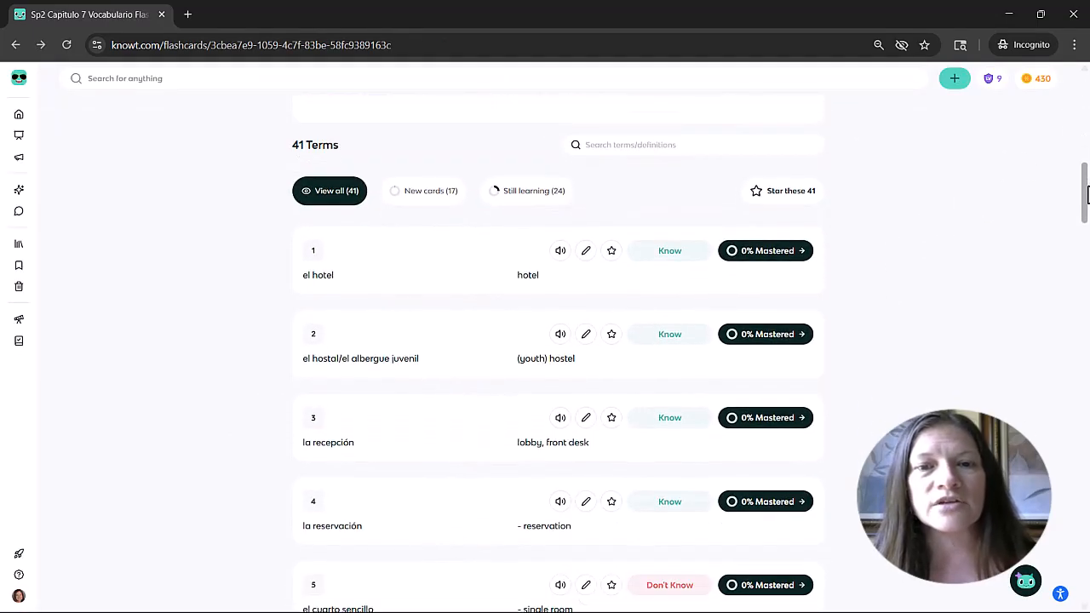
scroll("down", 3)
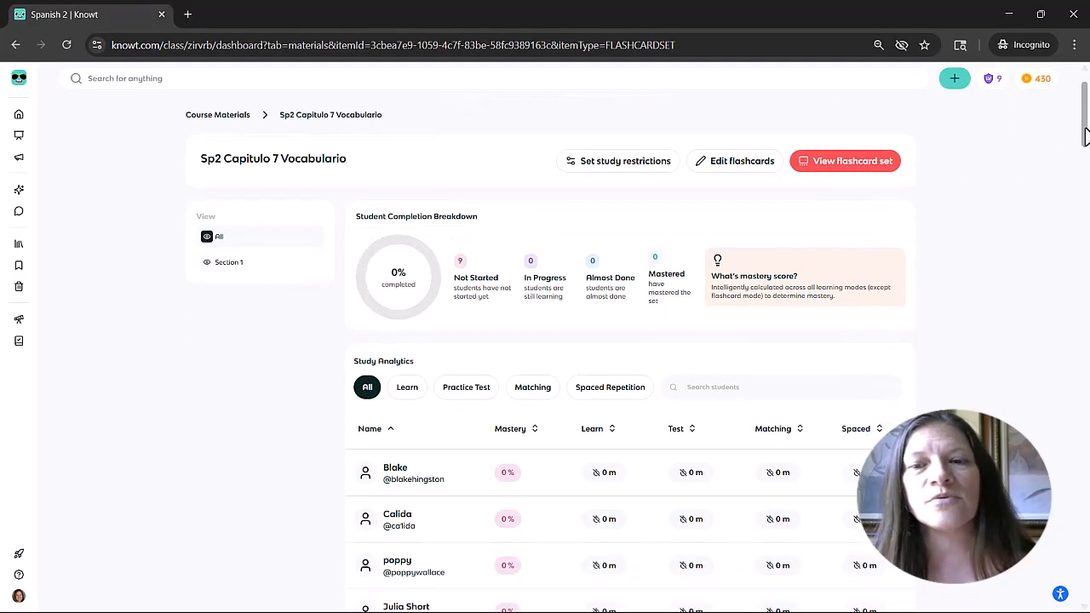
scroll("down", 3)
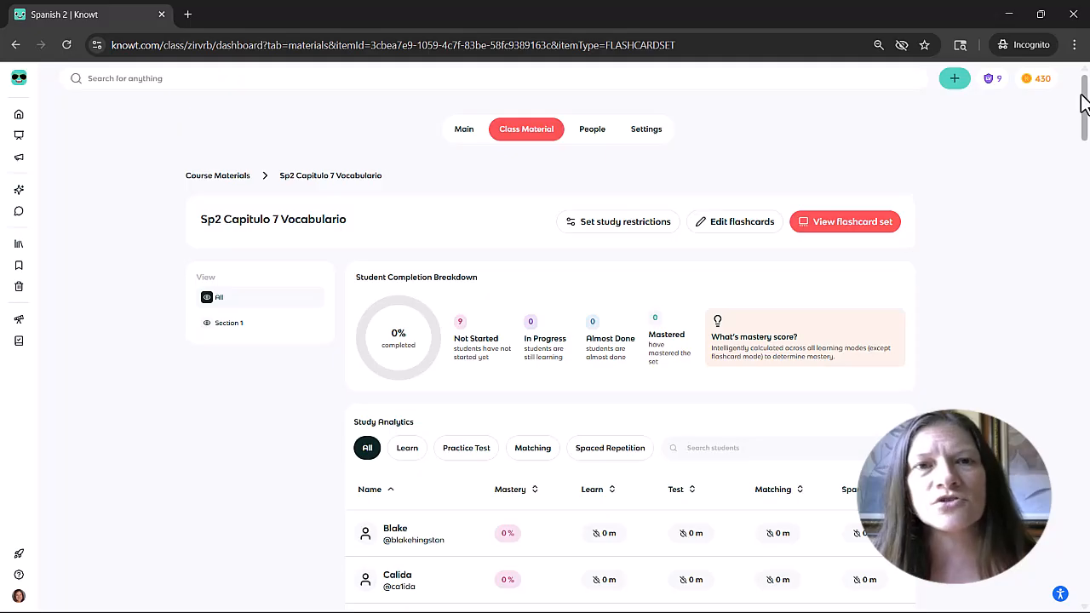
mouse_move(618, 222)
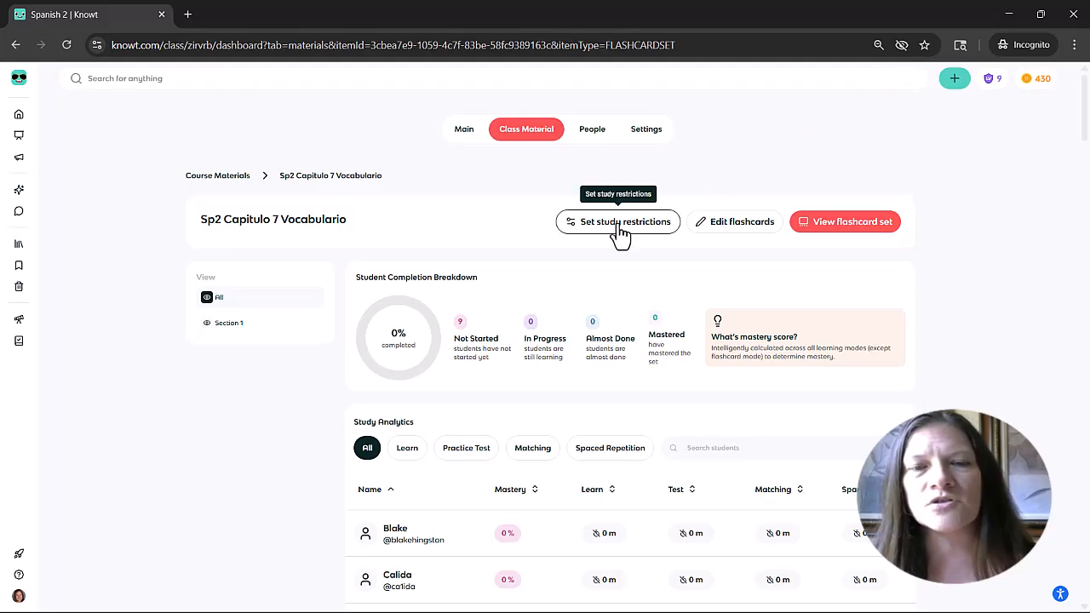
left_click(617, 221)
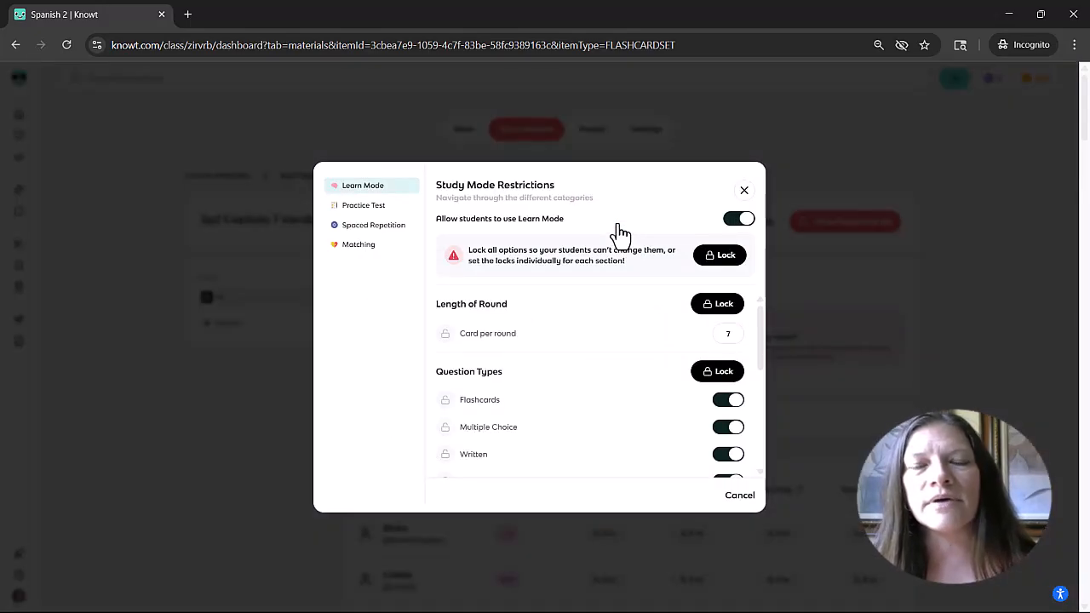